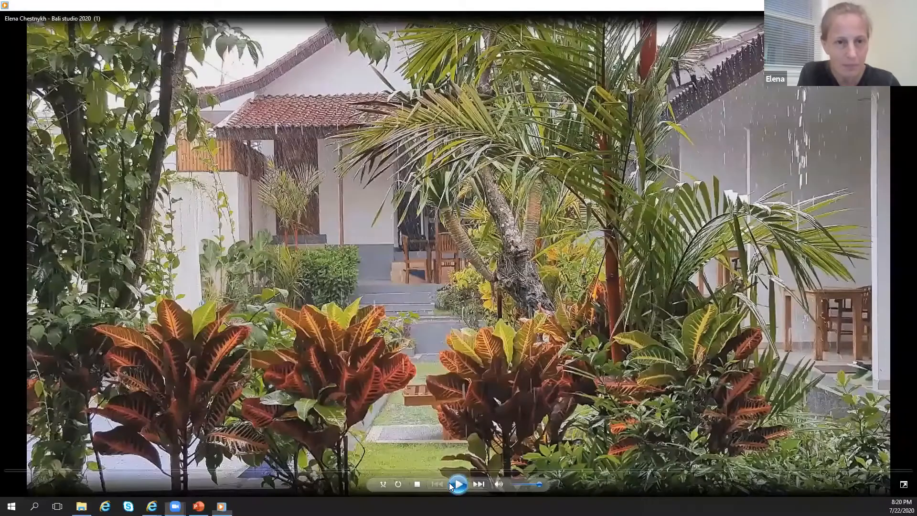
# Play the 'Bali studio 2020' video so it moves from the garden to the watercolor paintings.
pyautogui.click(458, 496)
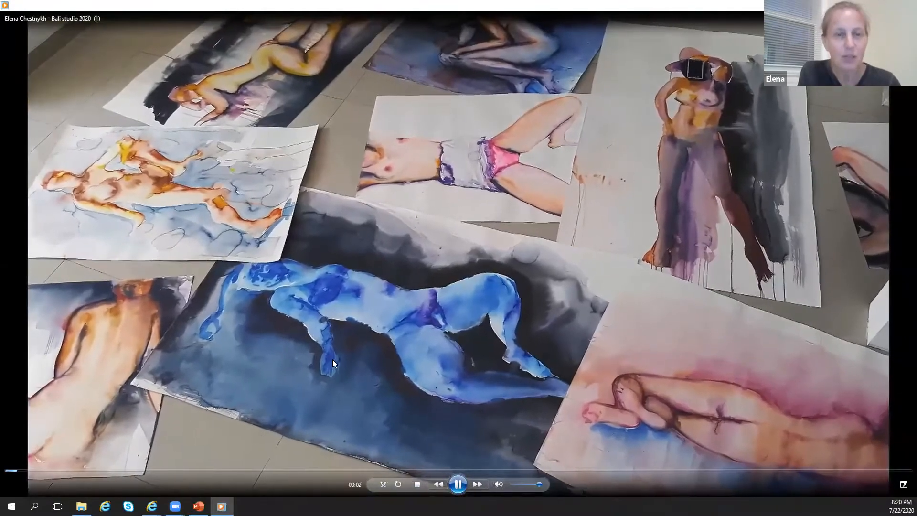